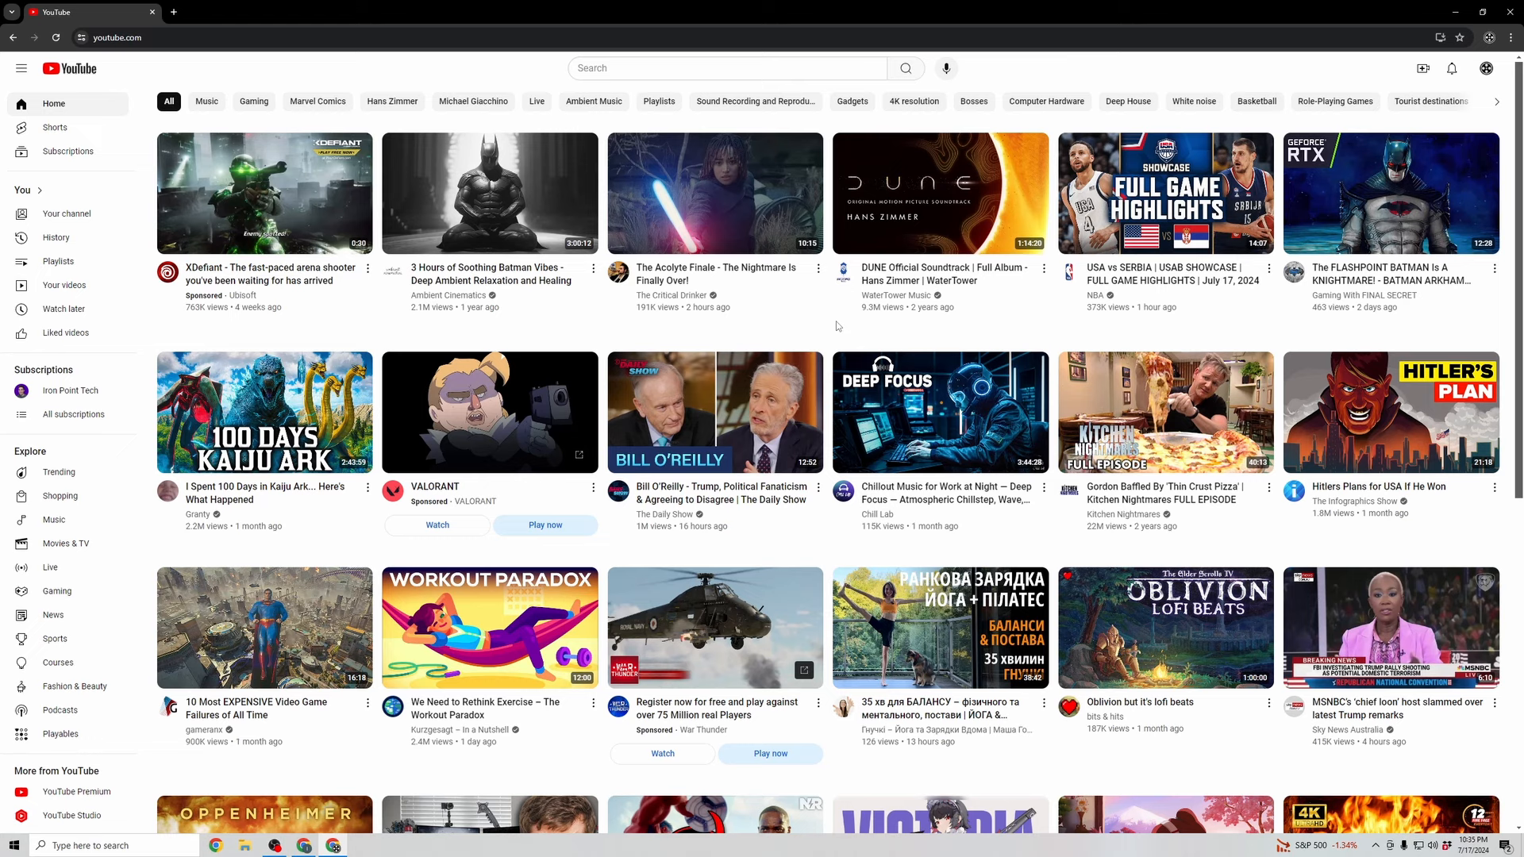
mouse_move(540, 303)
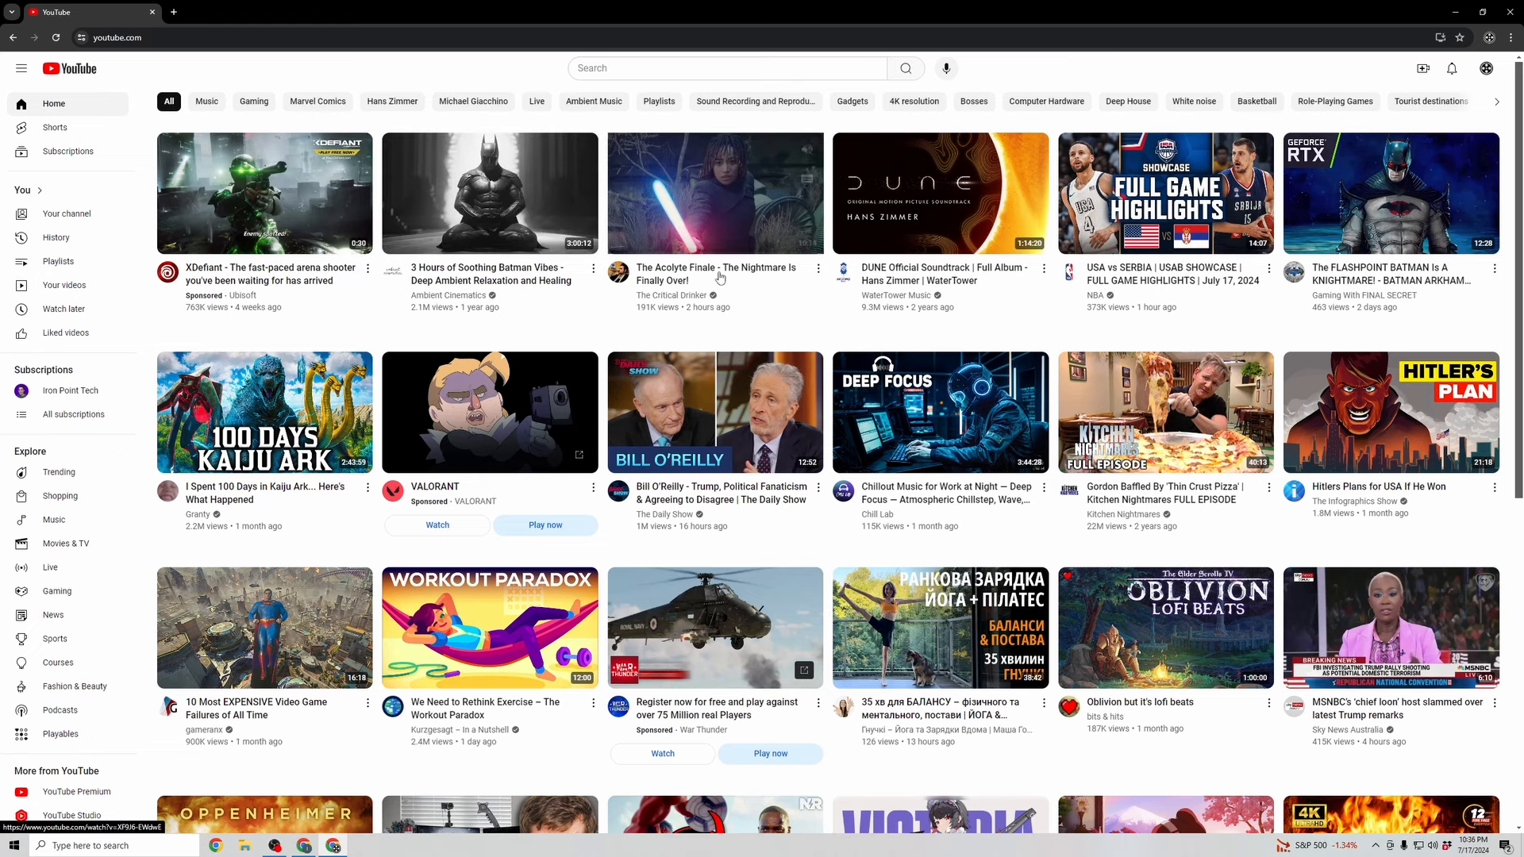
- Start watching 'I Spent 100 Days in Kaiju Ark... Here's What Happened' from the home feed
click(264, 411)
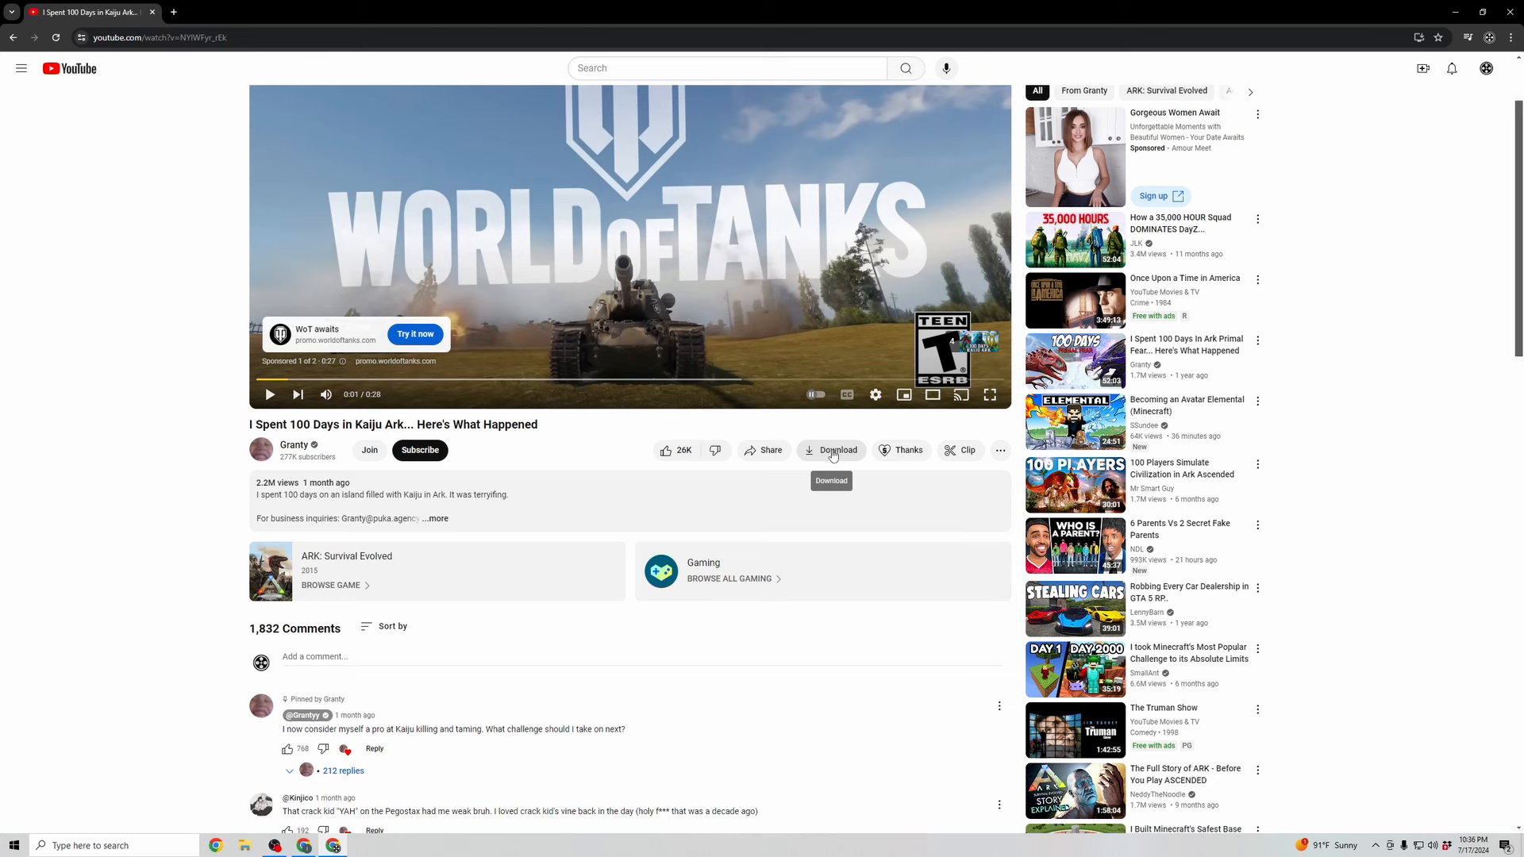
- Request a download of the Kaiju Ark video, showing the Premium offer at Standard (480p)
click(830, 449)
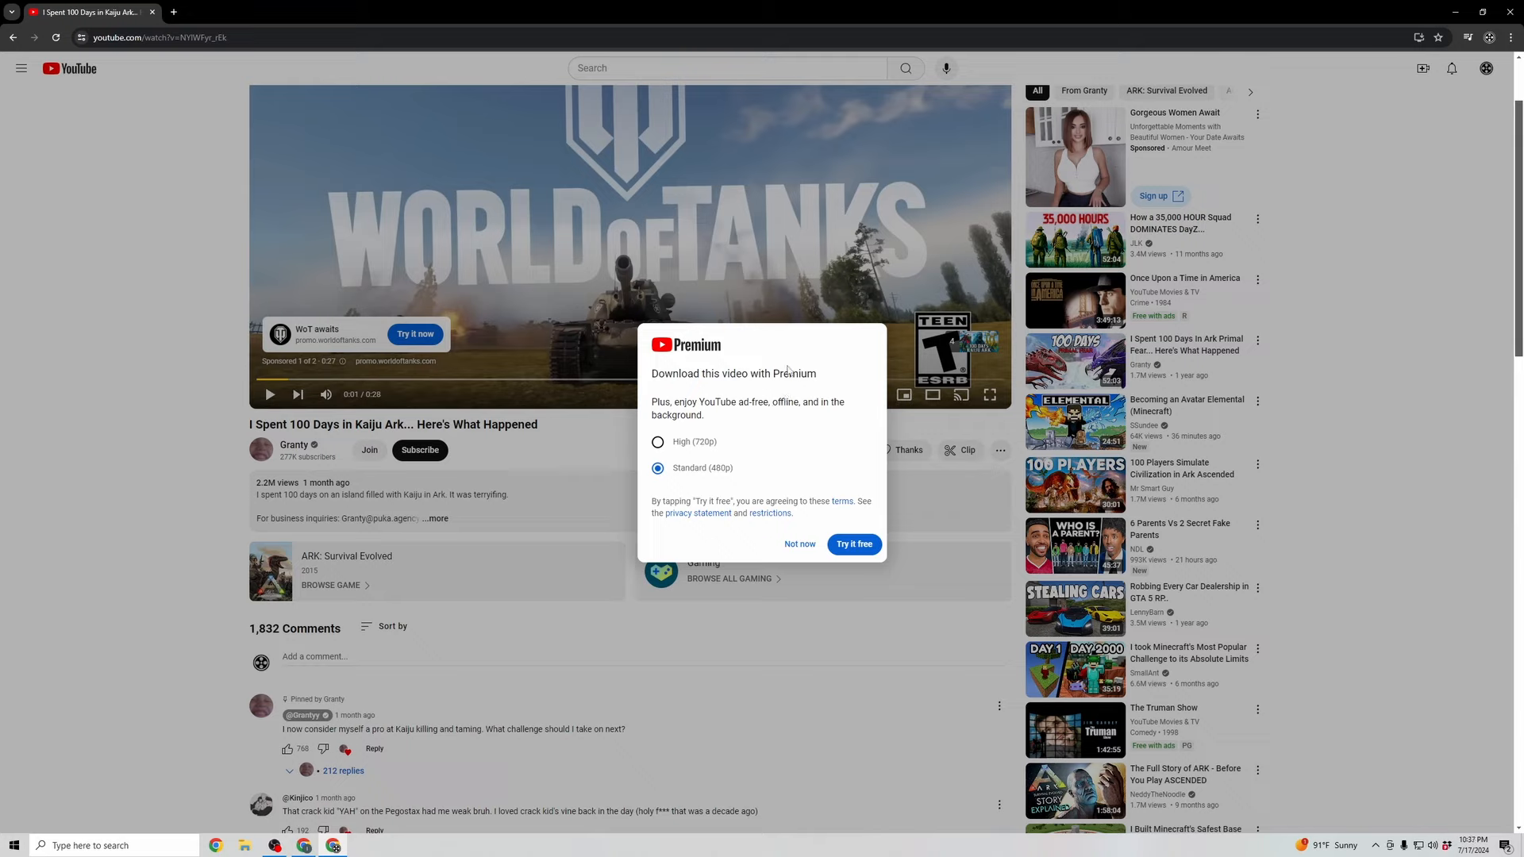
mouse_move(759, 426)
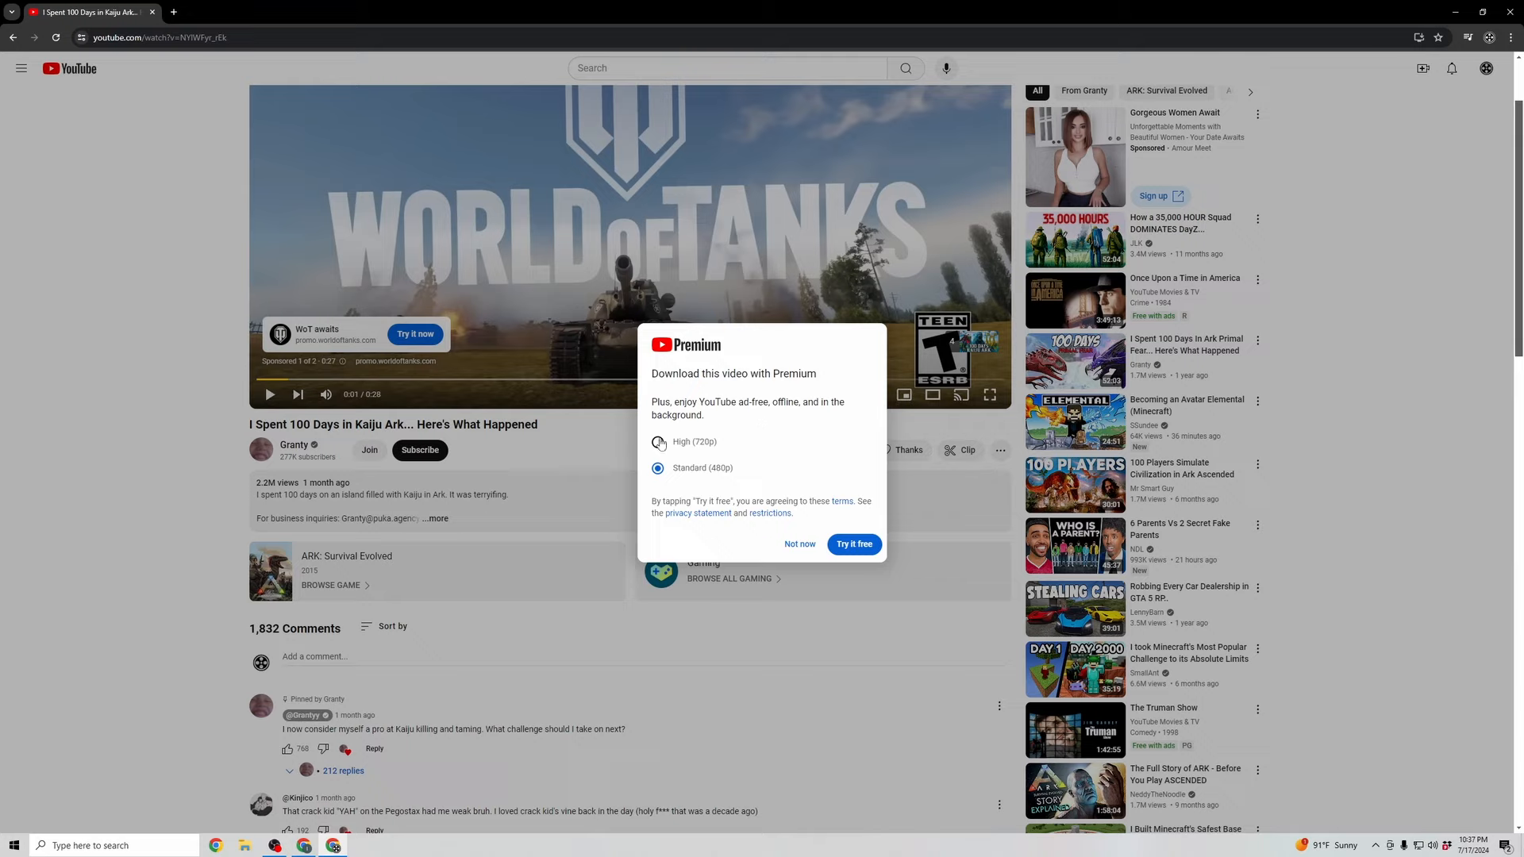
- Switch the Premium download quality from Standard (480p) to High (720p)
click(659, 443)
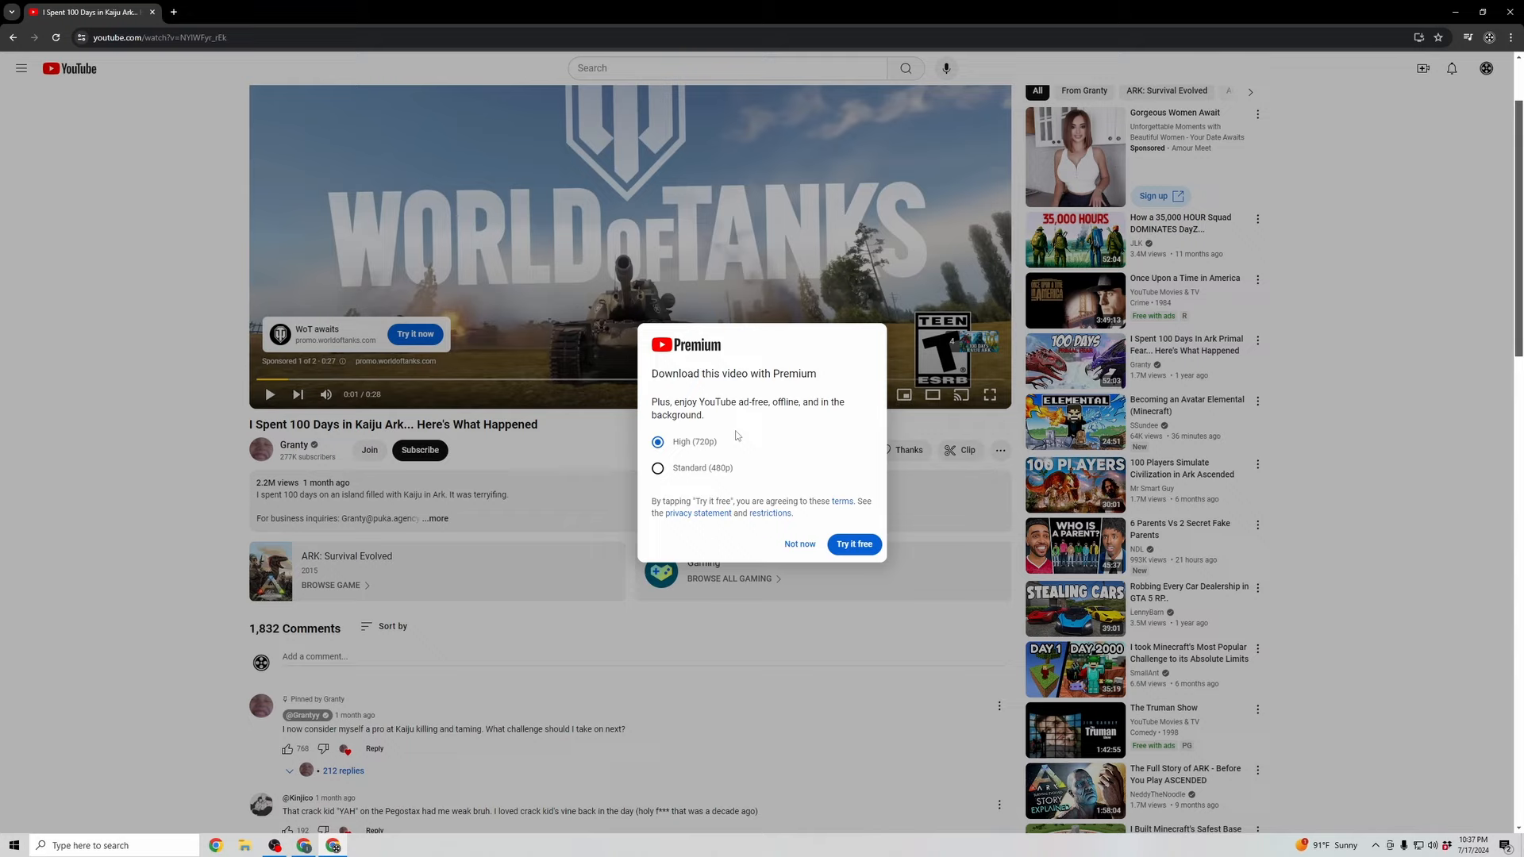
mouse_move(825, 531)
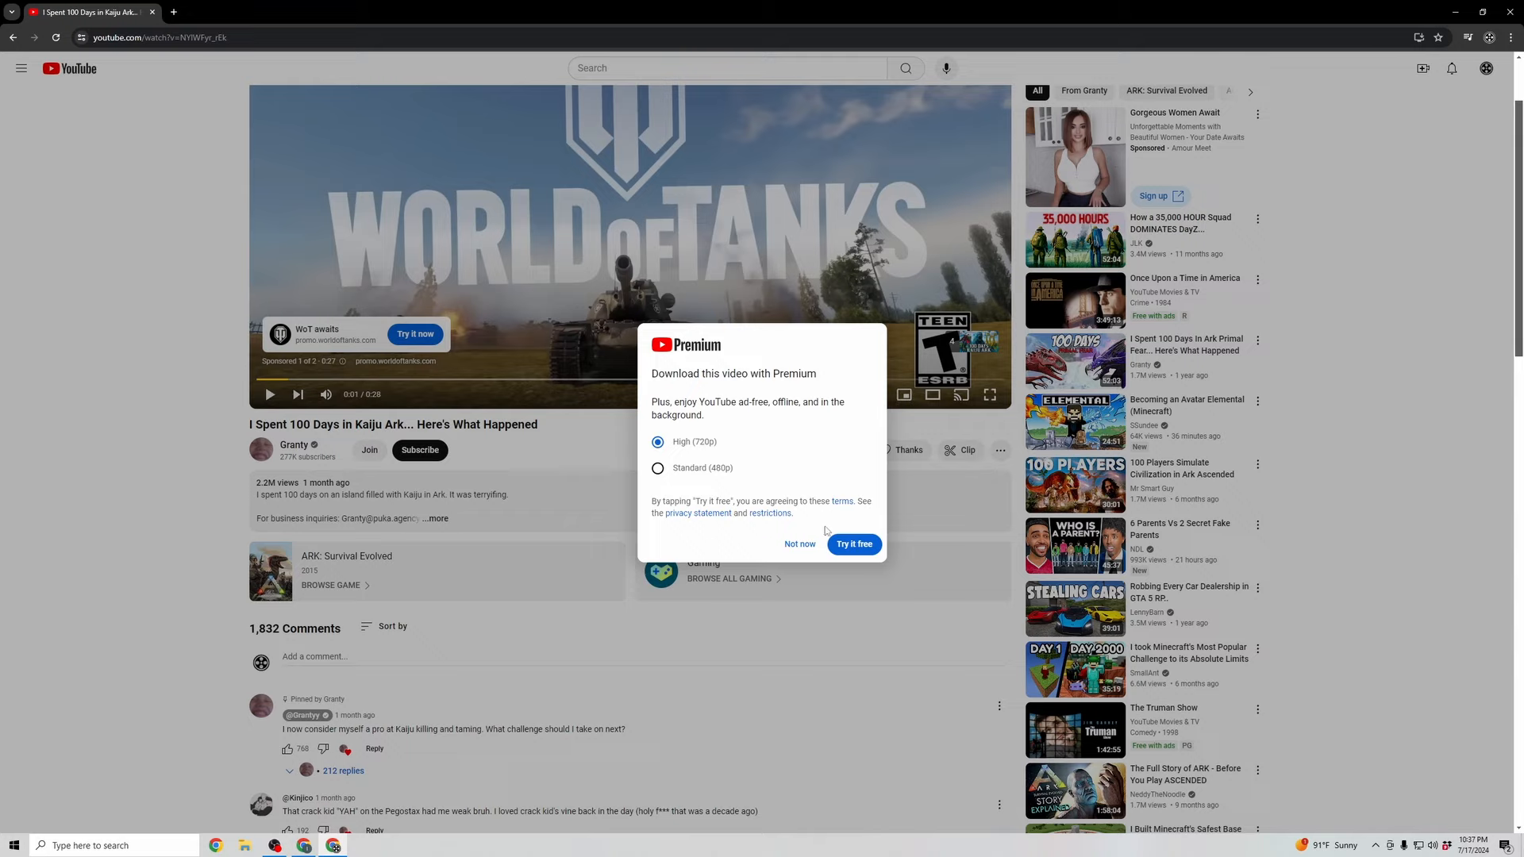
mouse_move(831, 525)
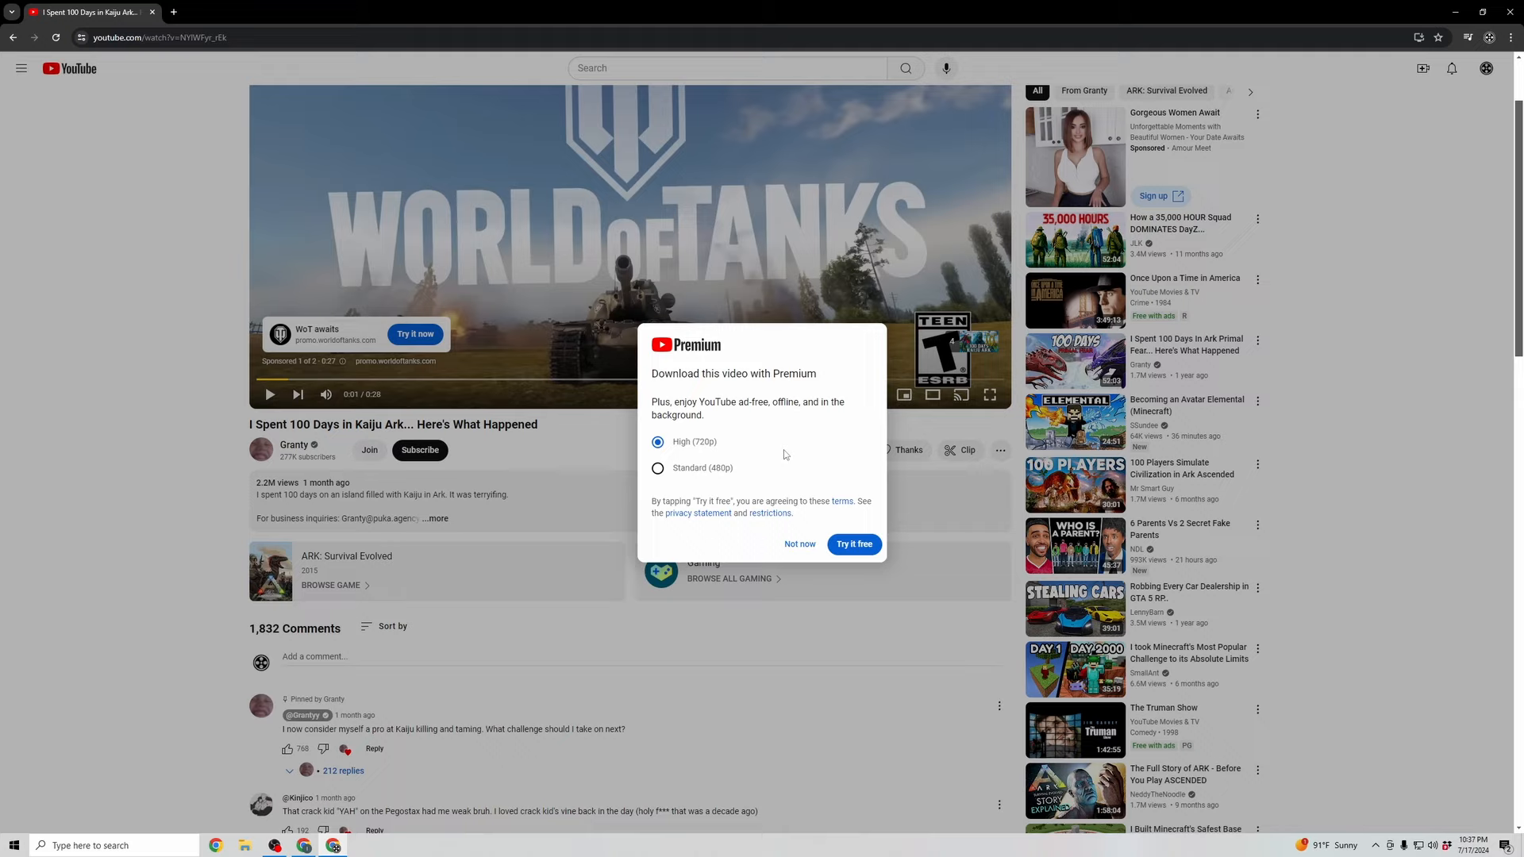
mouse_move(681, 456)
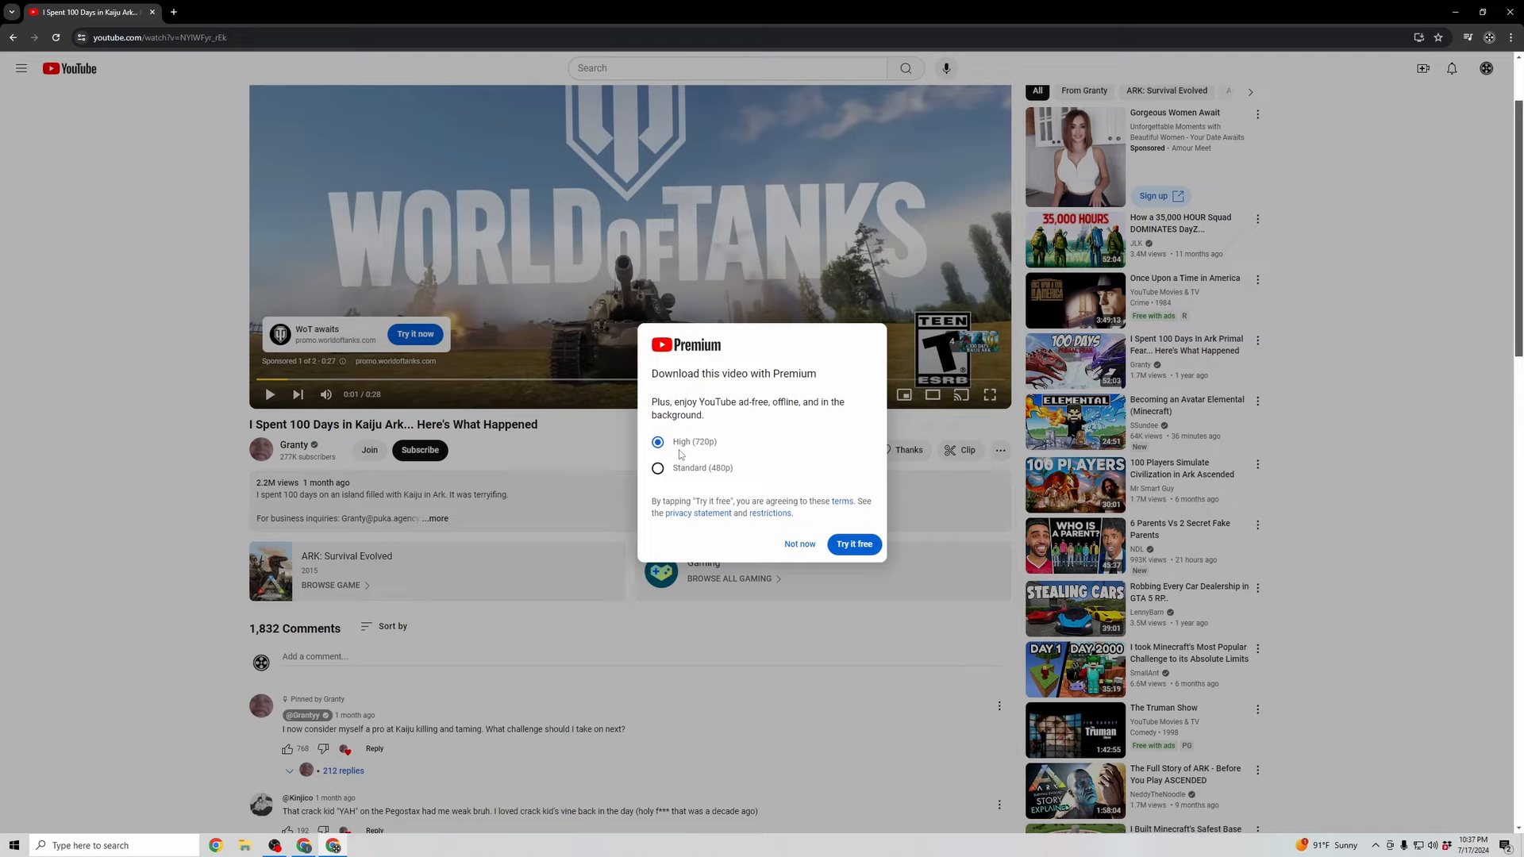
mouse_move(706, 447)
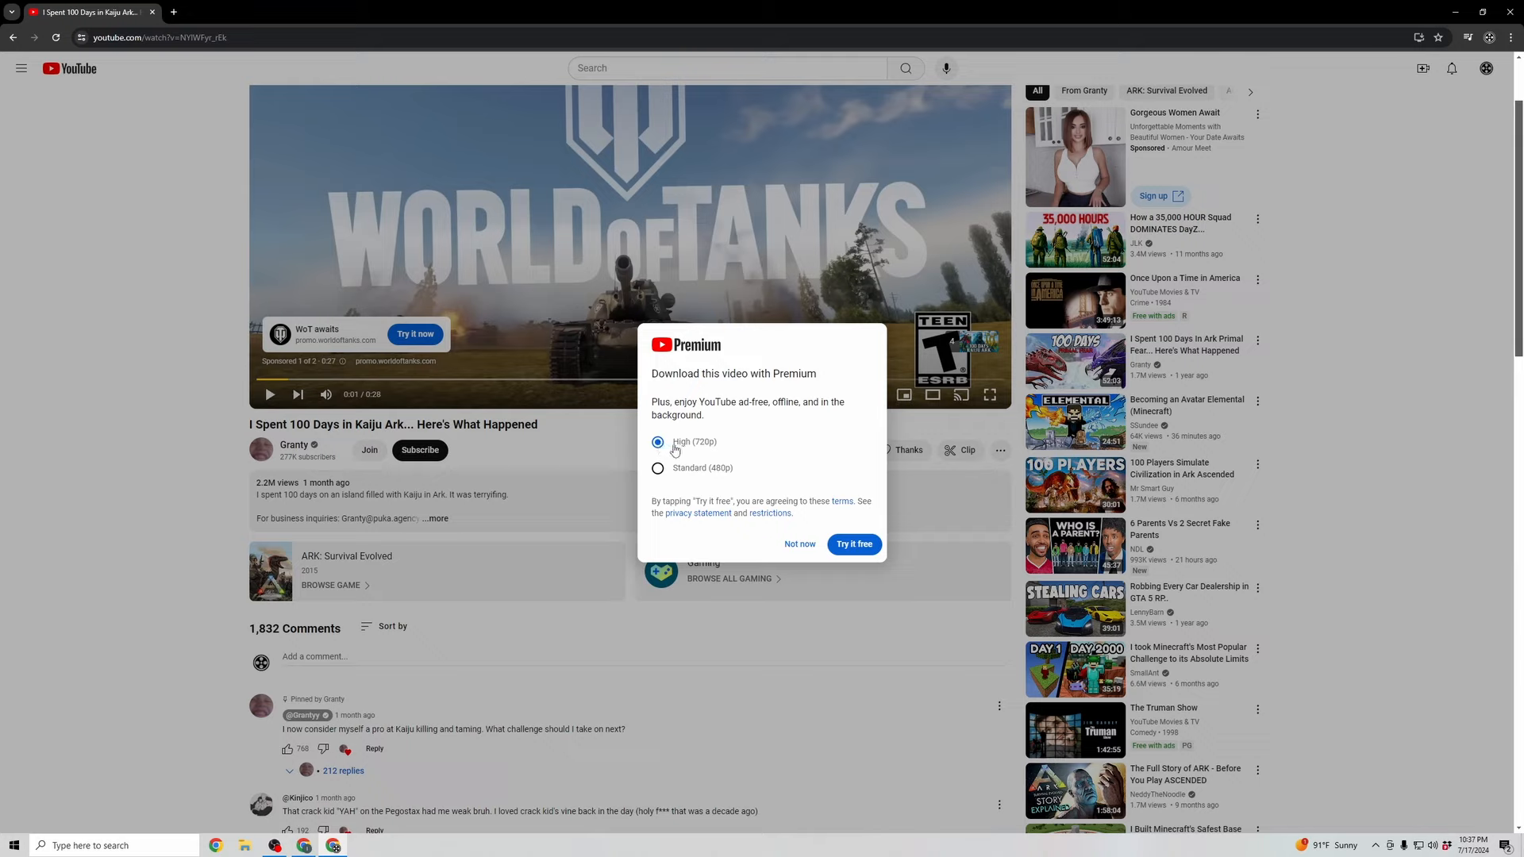
mouse_move(768, 378)
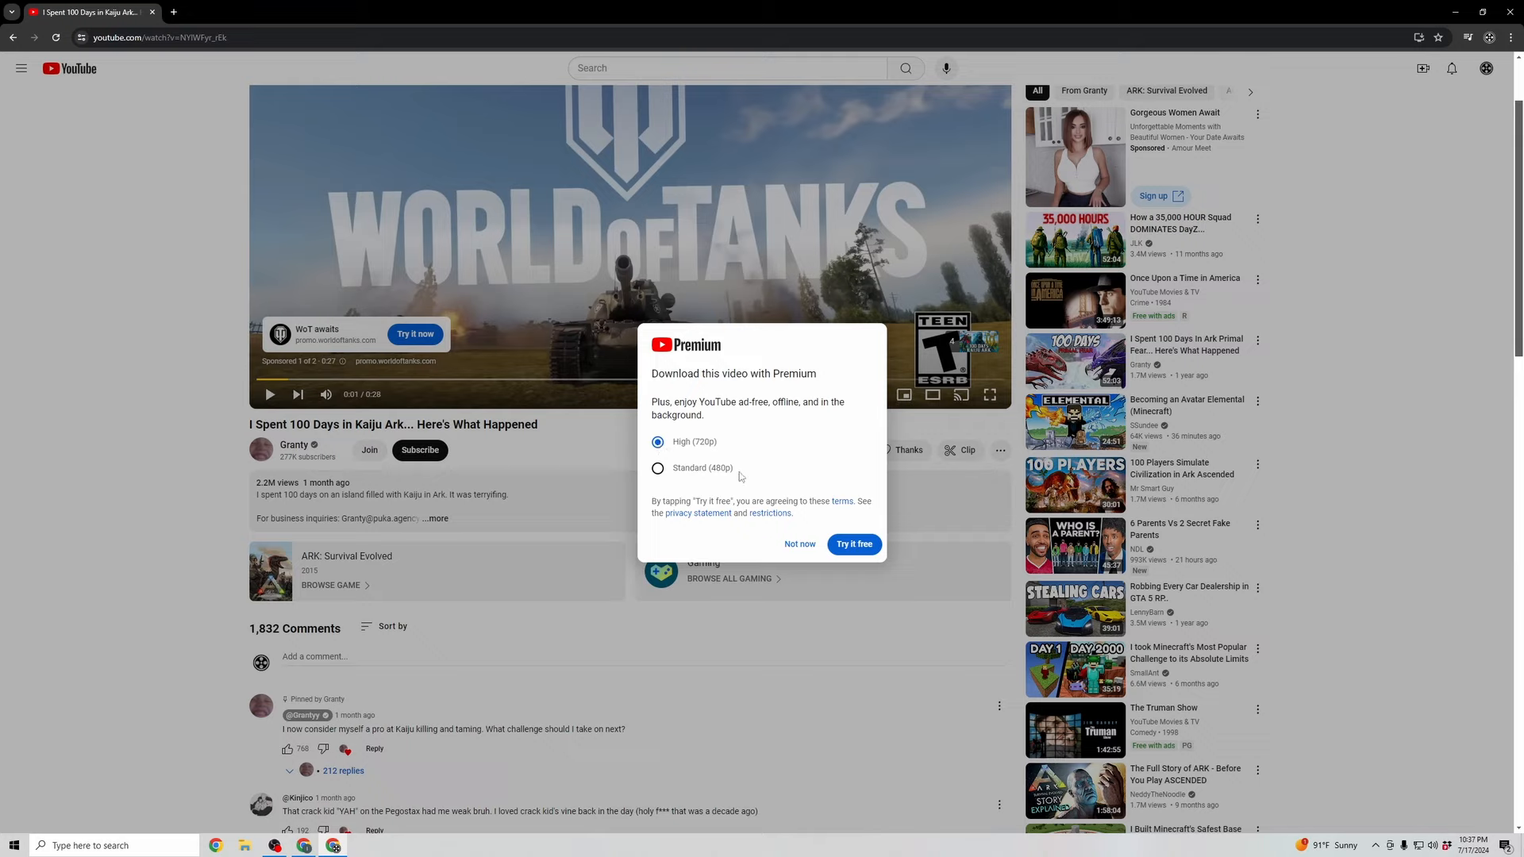
mouse_move(743, 473)
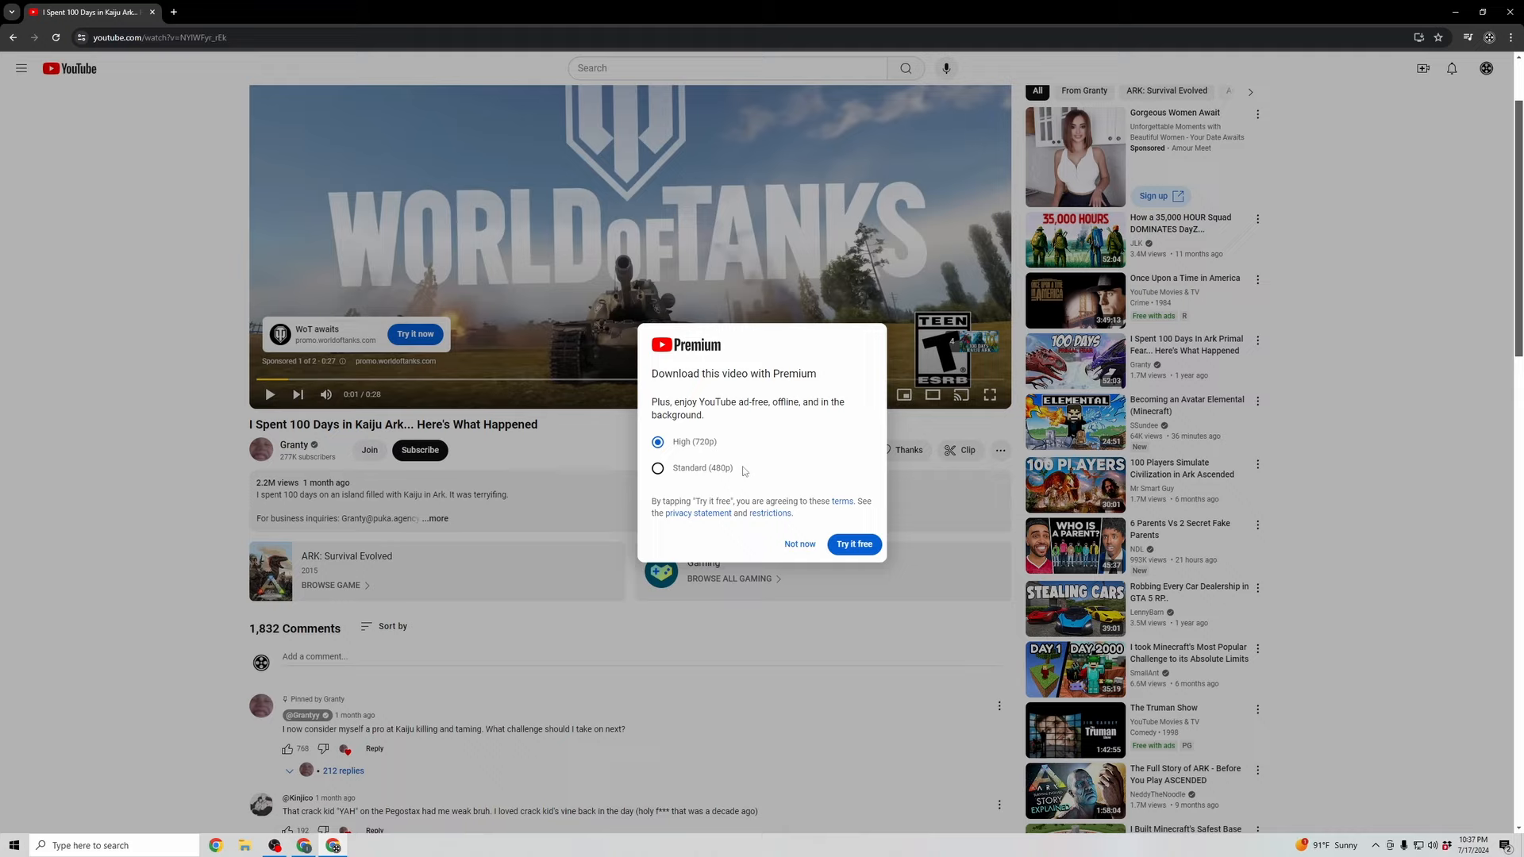